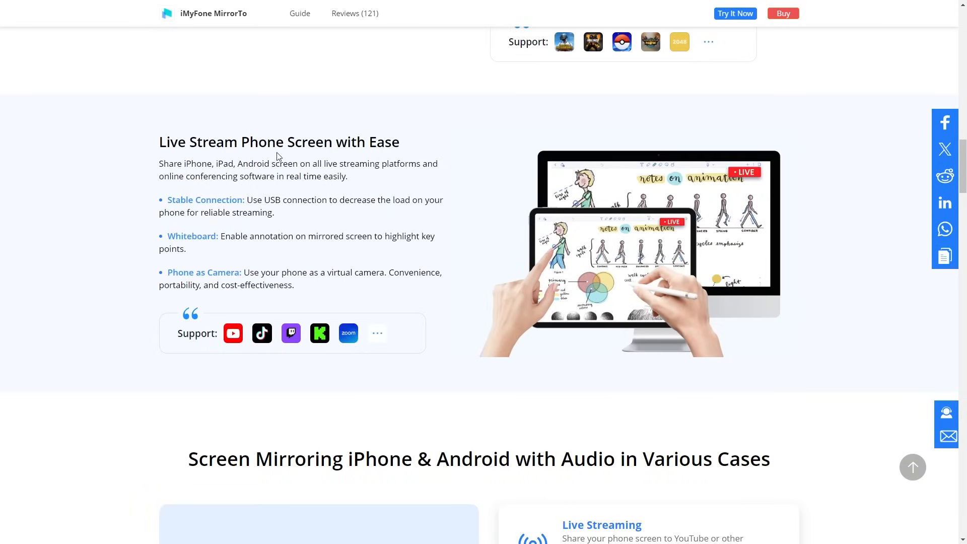
# Step: Scroll down the sale page past the Gachapon coupon game to the Popular Products List
pyautogui.scroll(-3)
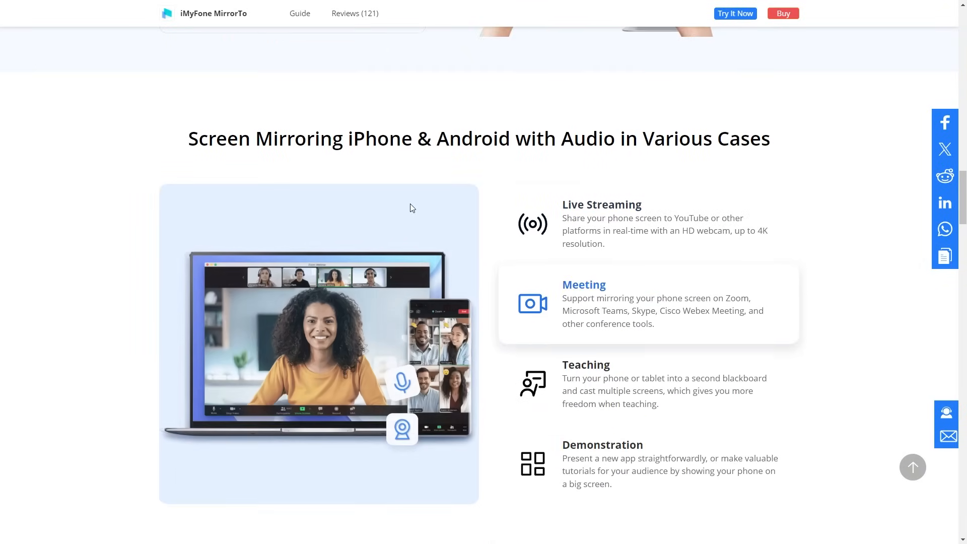
pyautogui.scroll(3)
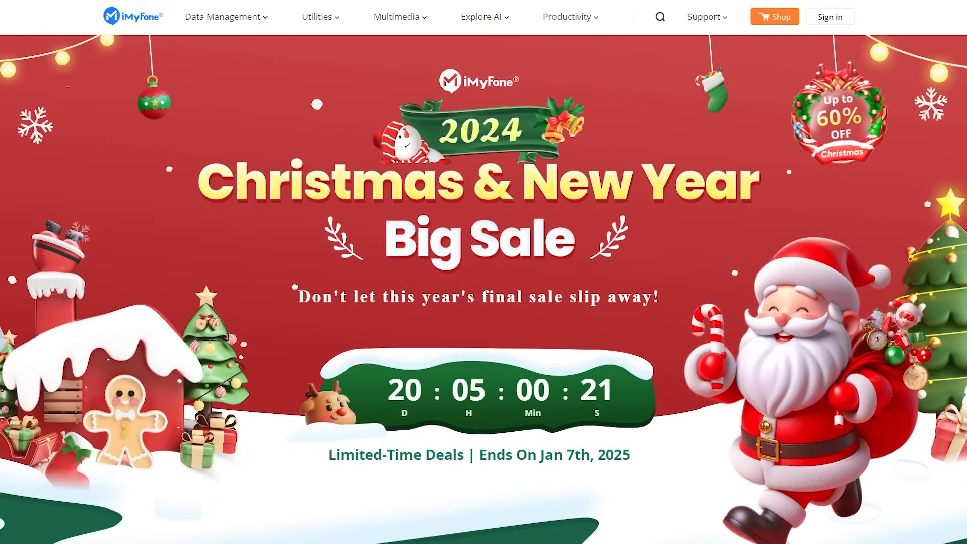
pyautogui.scroll(-3)
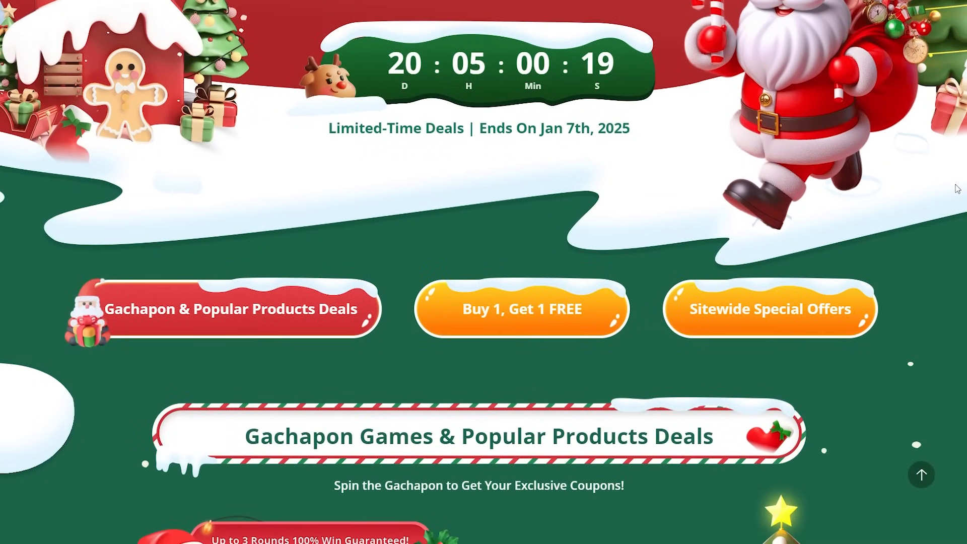
pyautogui.scroll(-3)
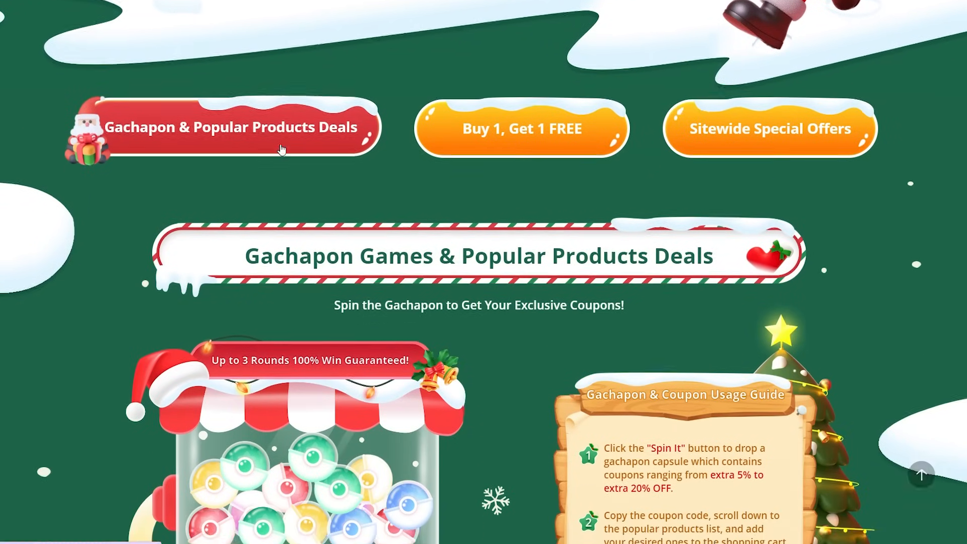
pyautogui.scroll(-3)
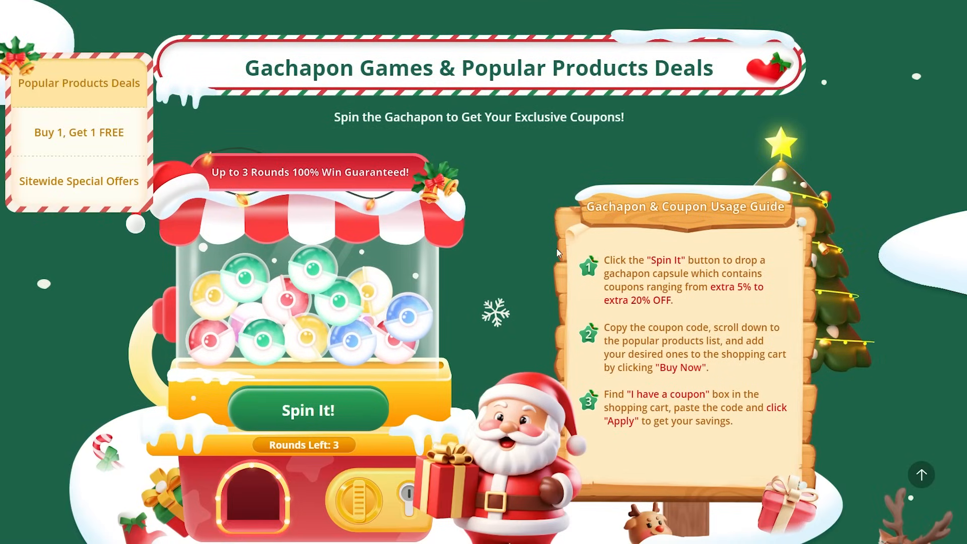
pyautogui.scroll(-3)
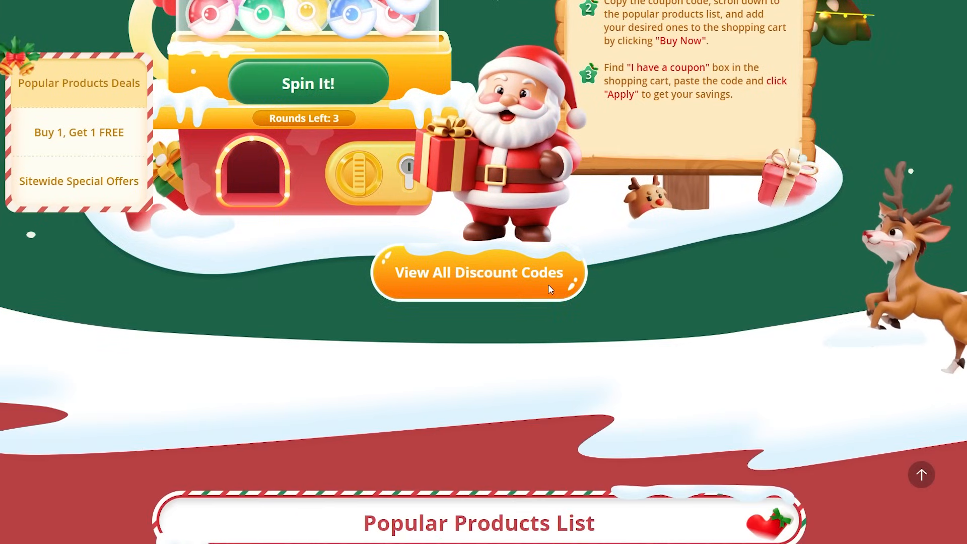
pyautogui.scroll(-3)
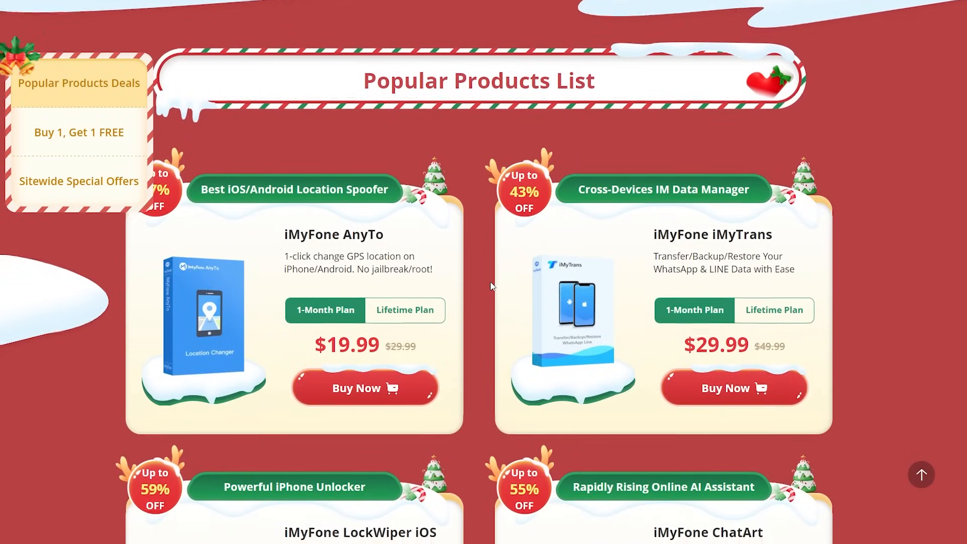
pyautogui.scroll(-3)
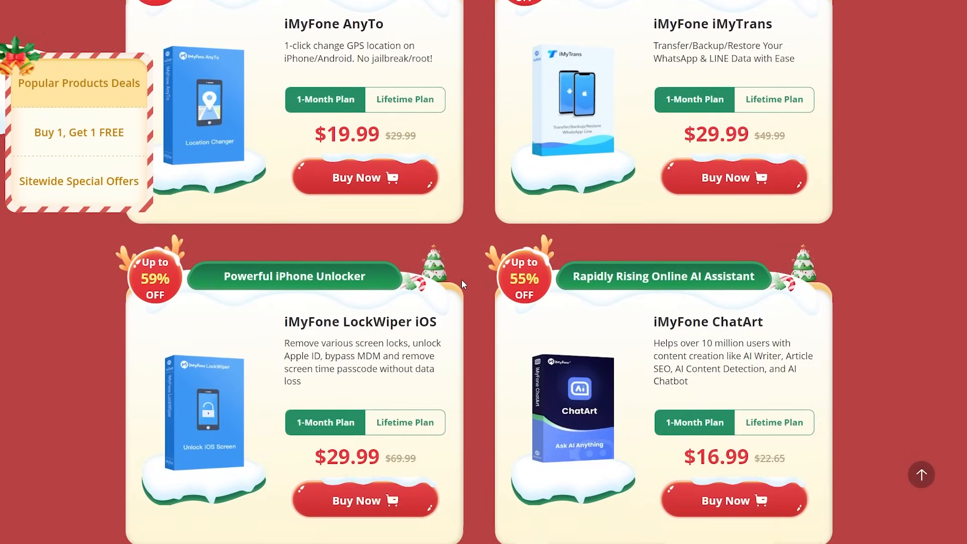
pyautogui.scroll(-3)
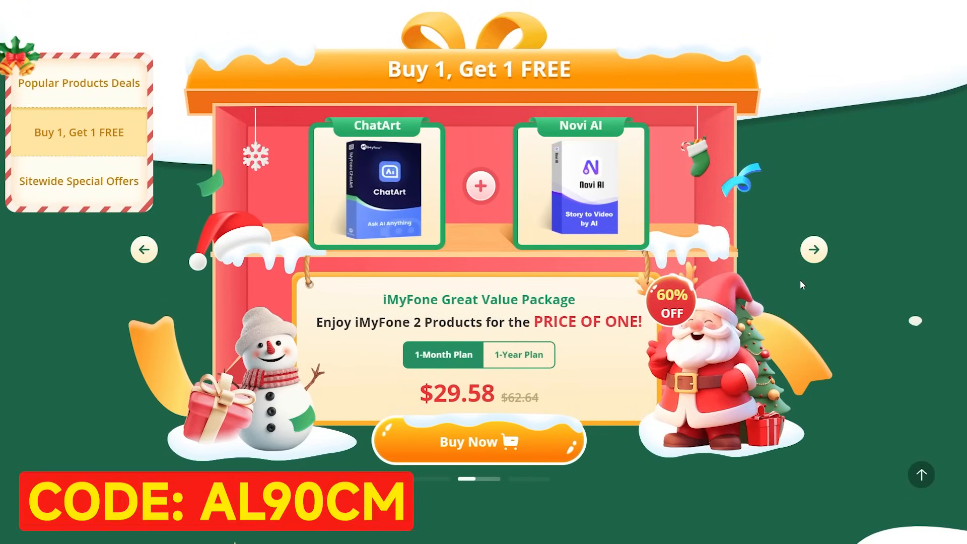
# Step: Jump to Sitewide Special Offers via the side menu, revealing the AL90CM extra 10% off code
pyautogui.click(79, 181)
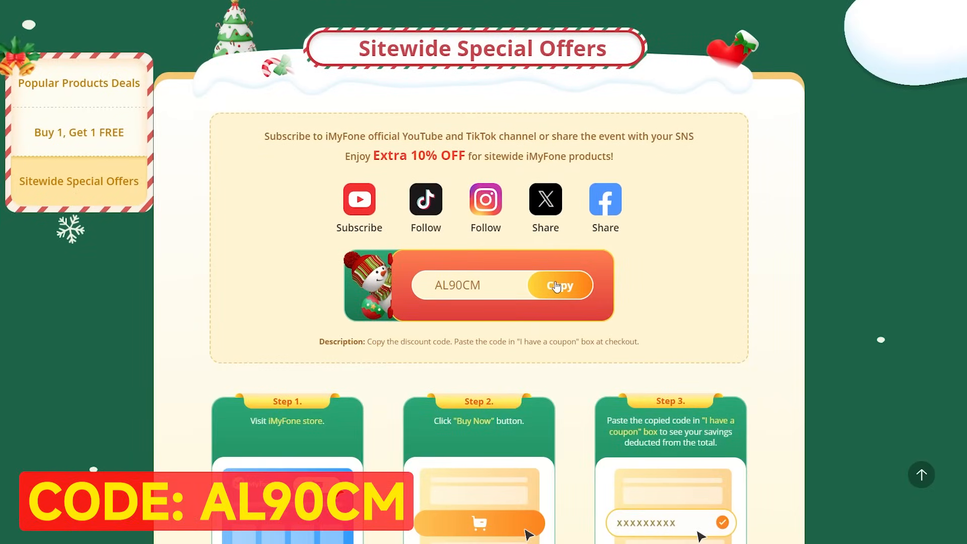
pyautogui.scroll(-3)
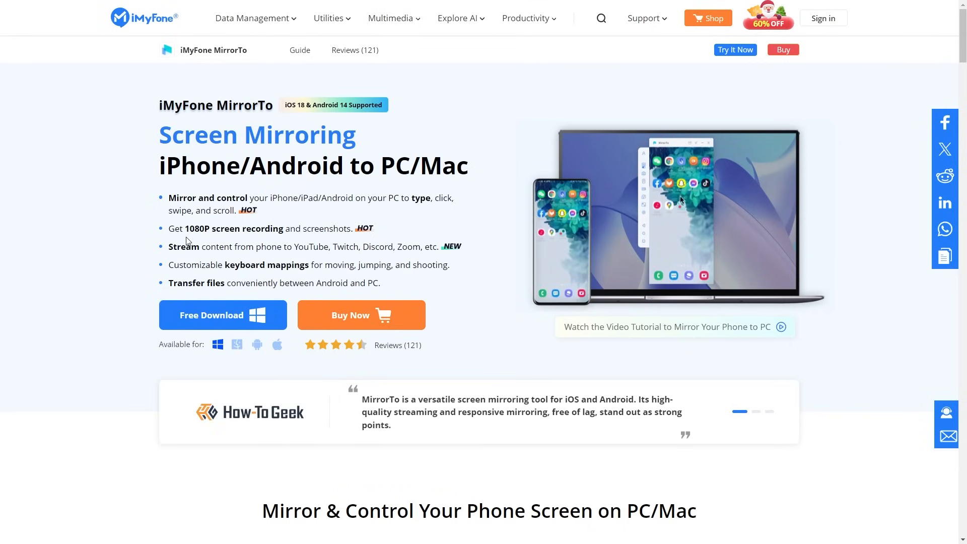
# Step: Back on the MirrorTo page, scroll to the Play Mobile Games and Live Stream sections
pyautogui.moveTo(169, 228); pyautogui.dragTo(295, 229)
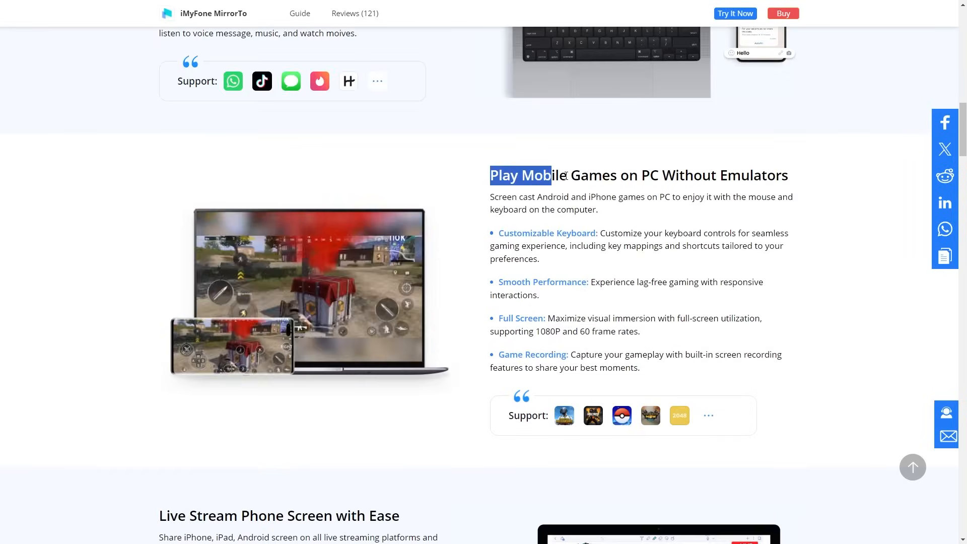
pyautogui.scroll(-3)
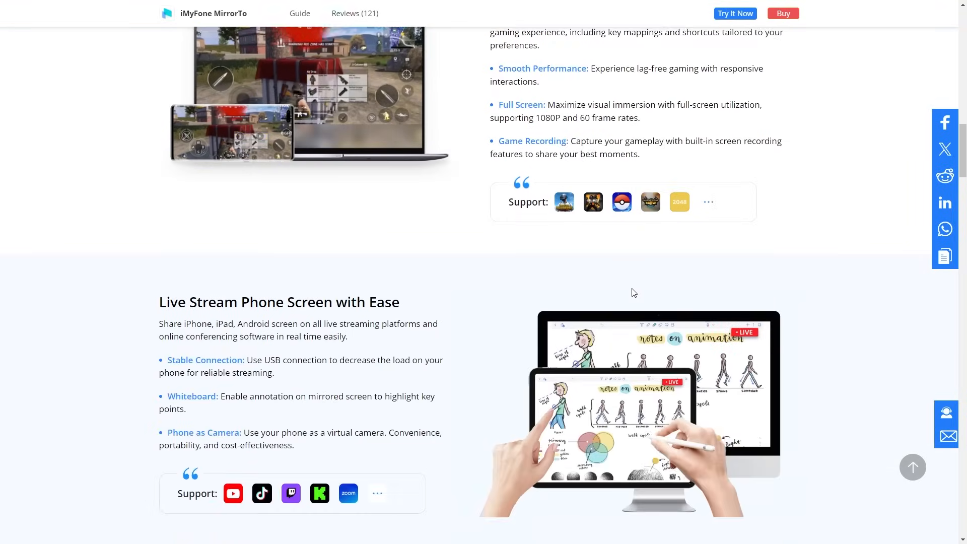